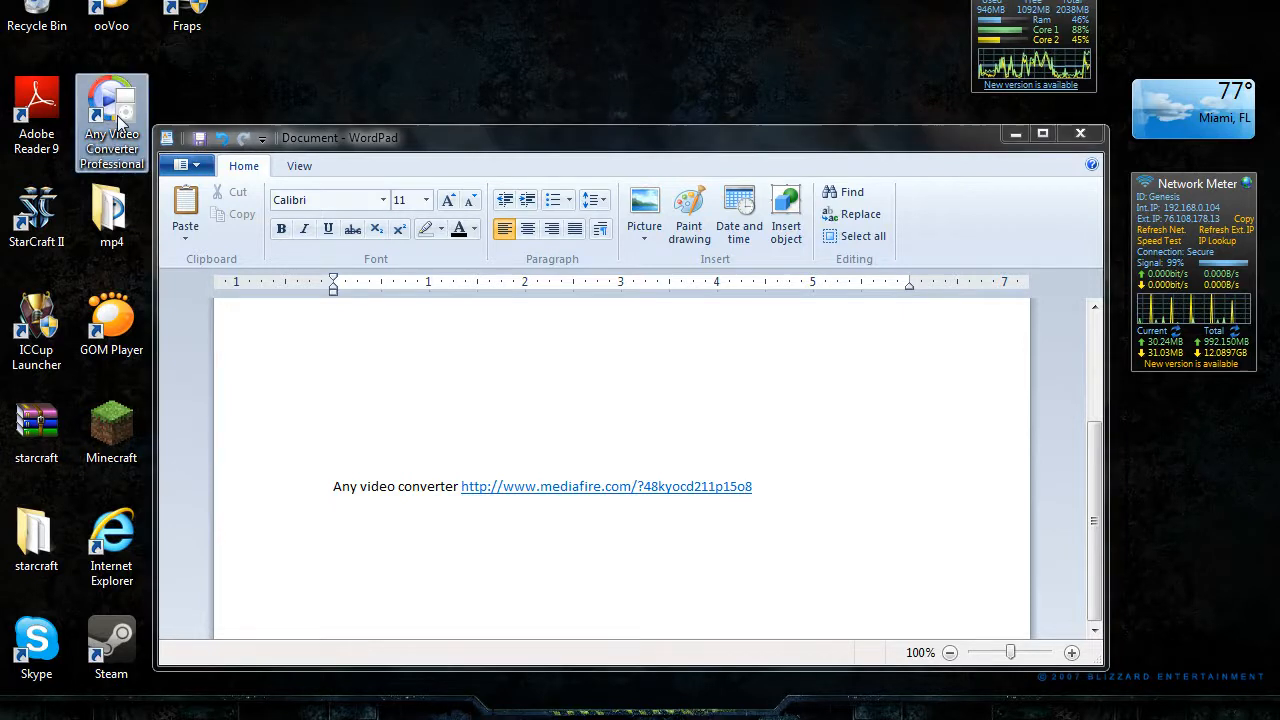
Launch Any Video Converter Professional from its desktop icon to view the output profiles.
double_click(111, 120)
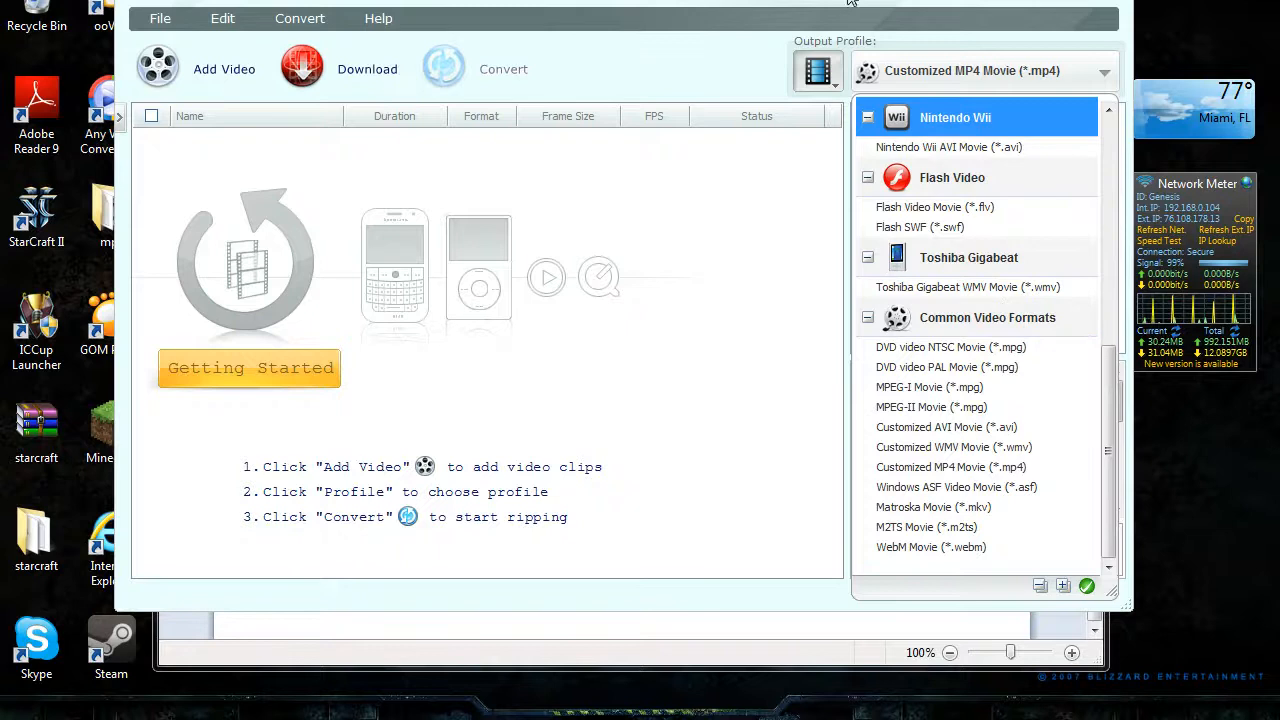
left_click(818, 70)
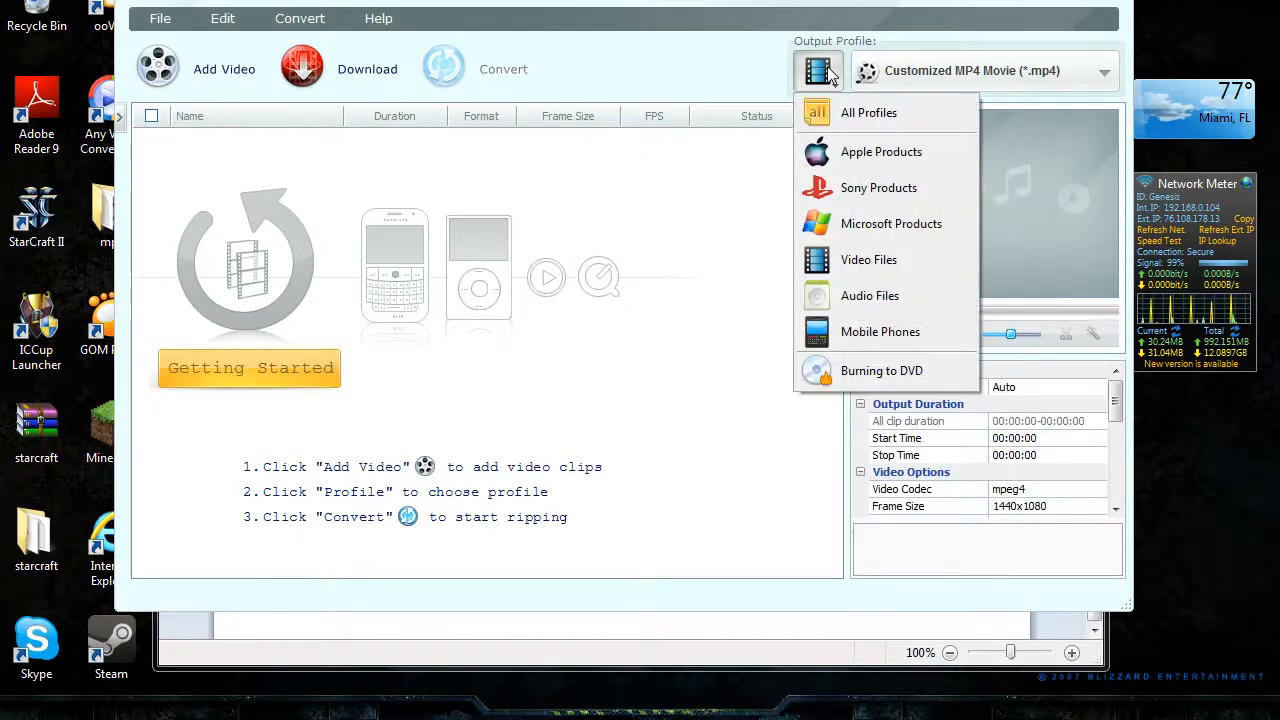
mouse_move(890, 259)
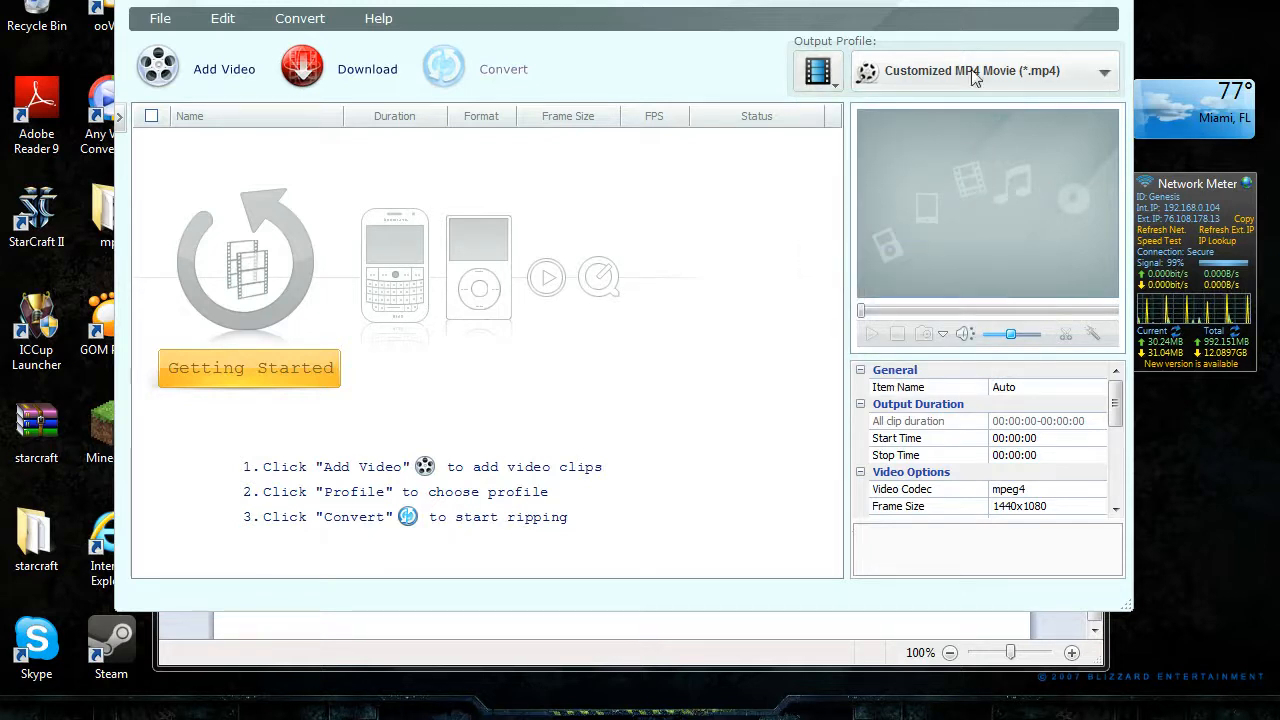
mouse_move(462, 202)
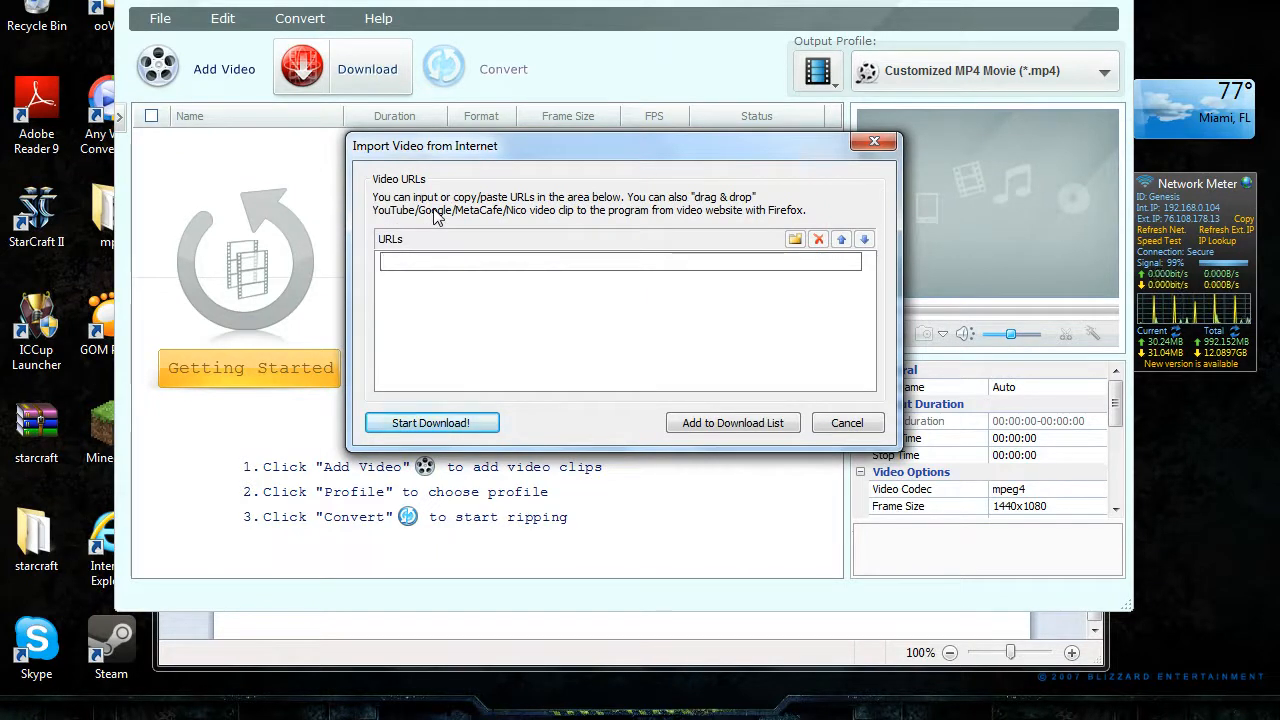
mouse_move(765, 570)
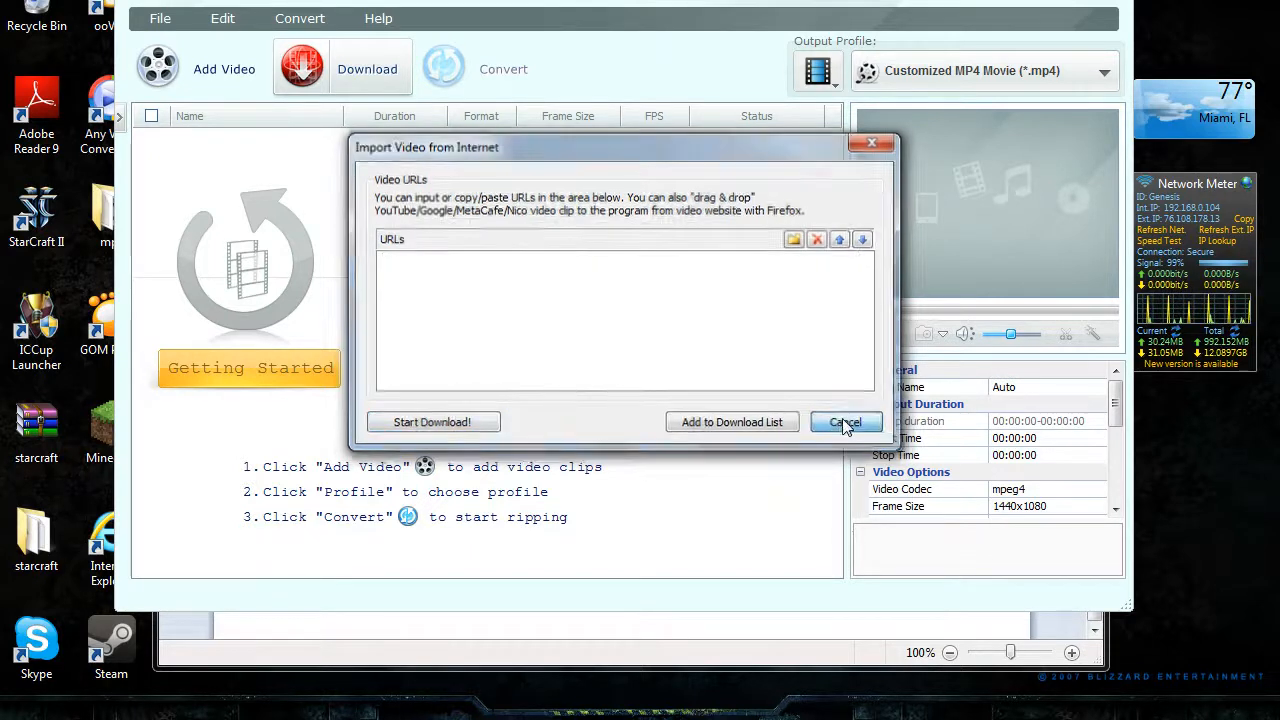
left_click(843, 421)
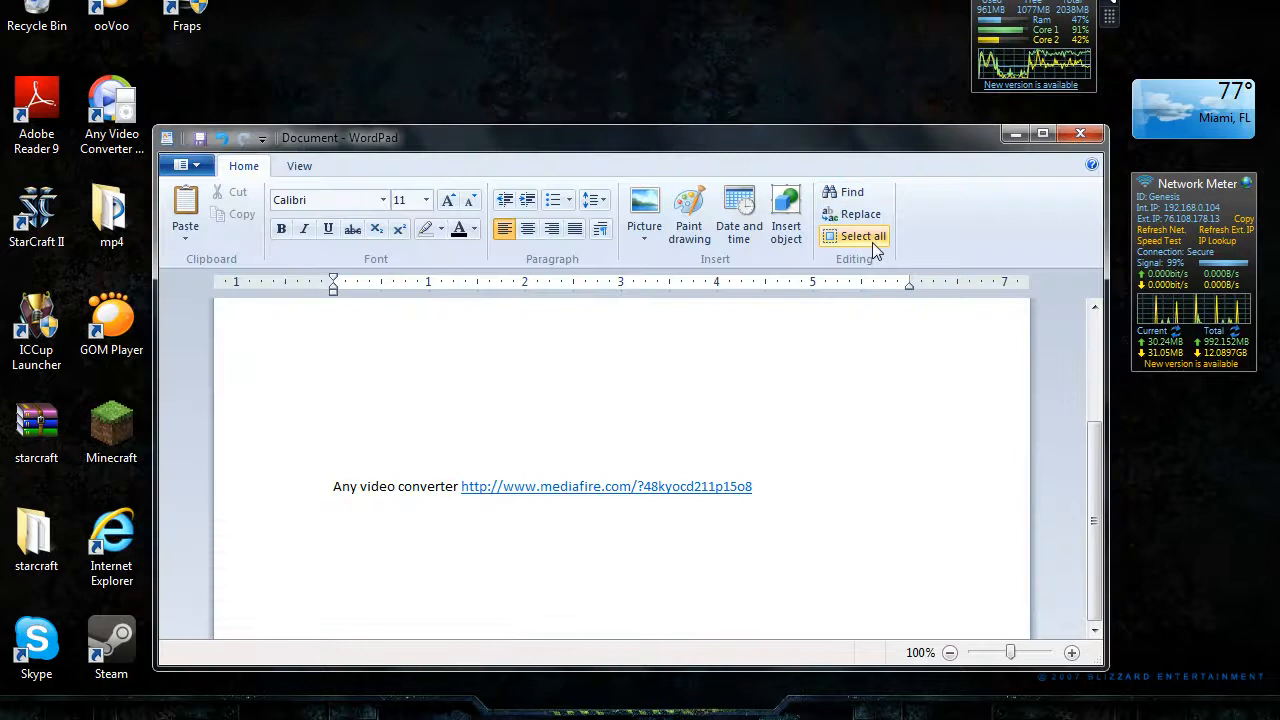
Follow the mediafire.com link in the WordPad note and confirm opening it.
left_click(863, 236)
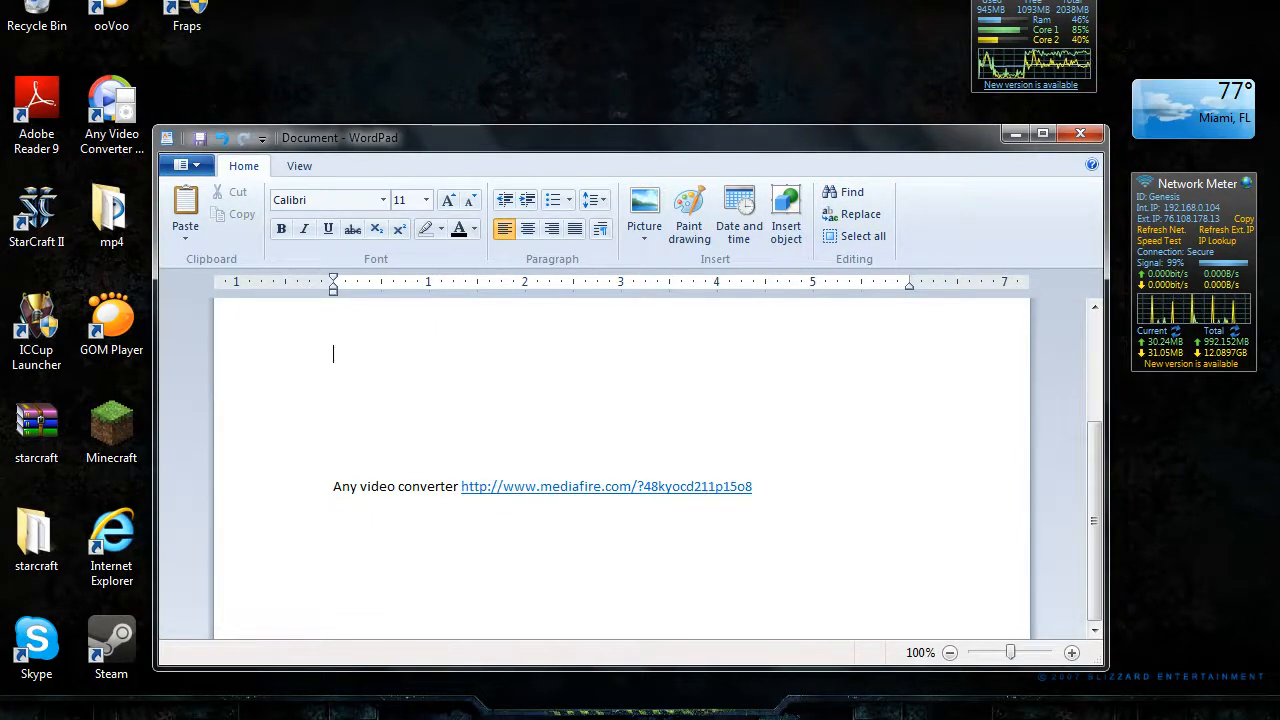
left_click(606, 486)
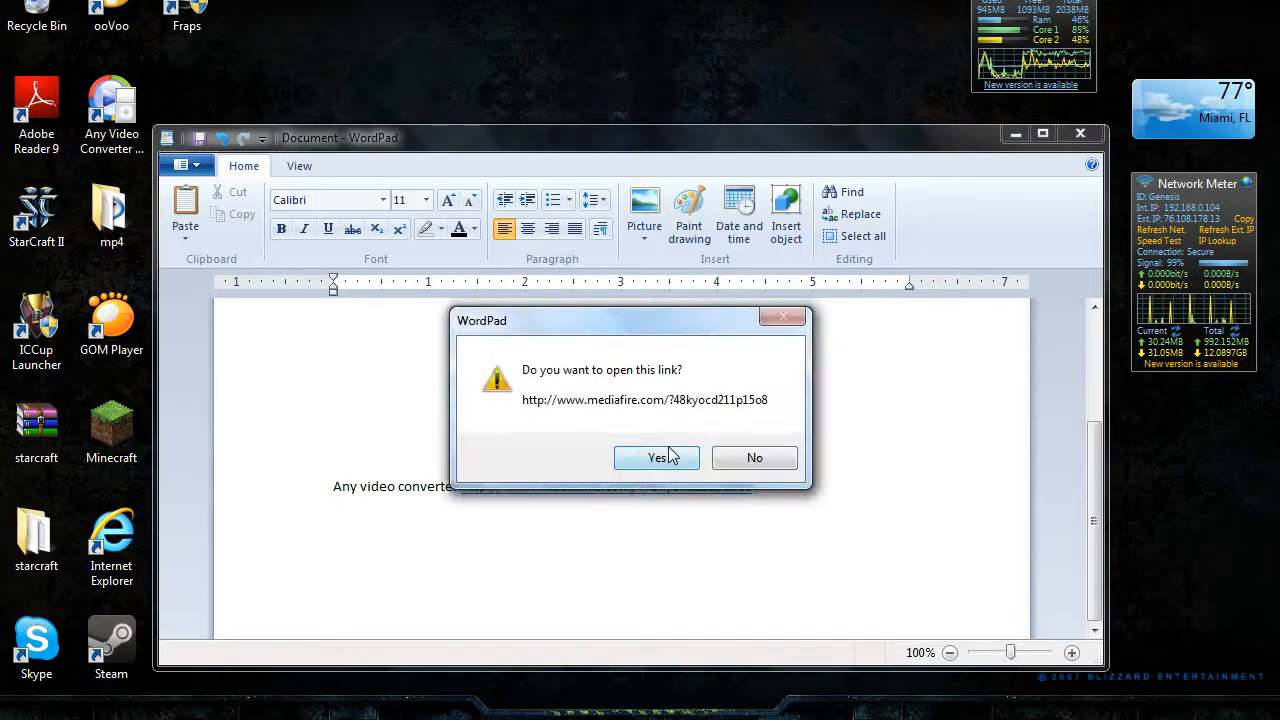
left_click(656, 457)
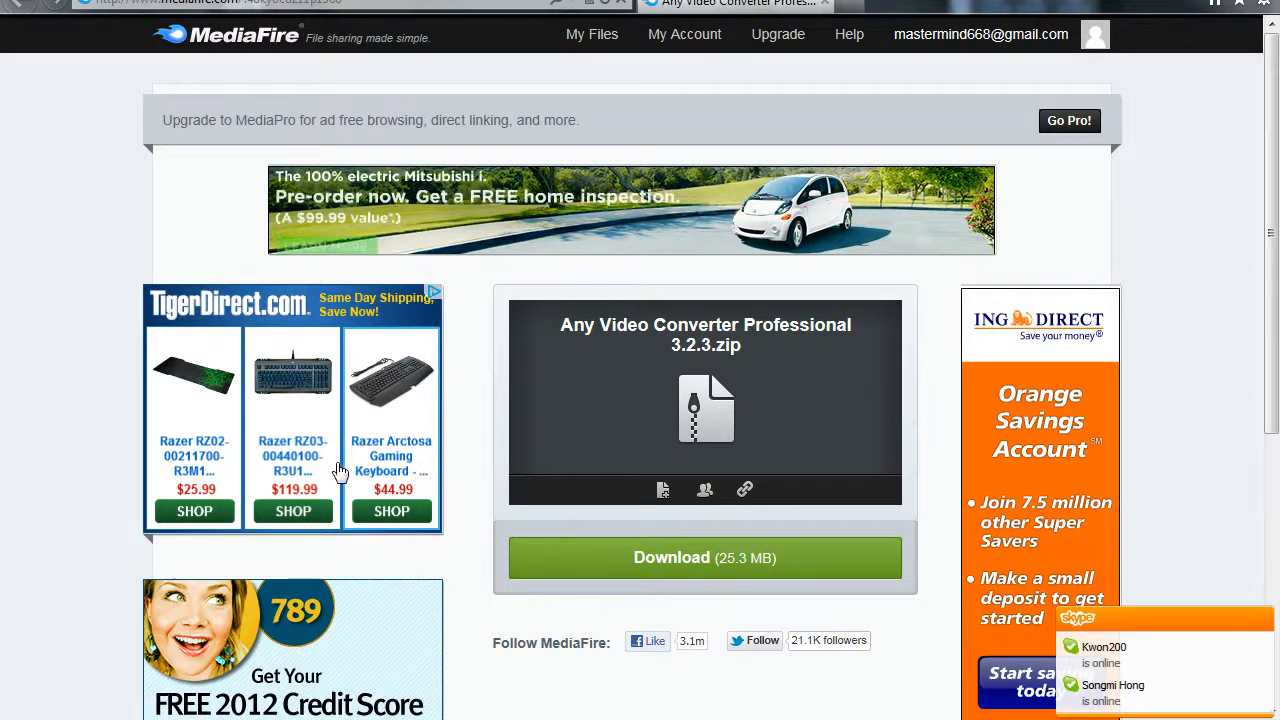
mouse_move(575, 557)
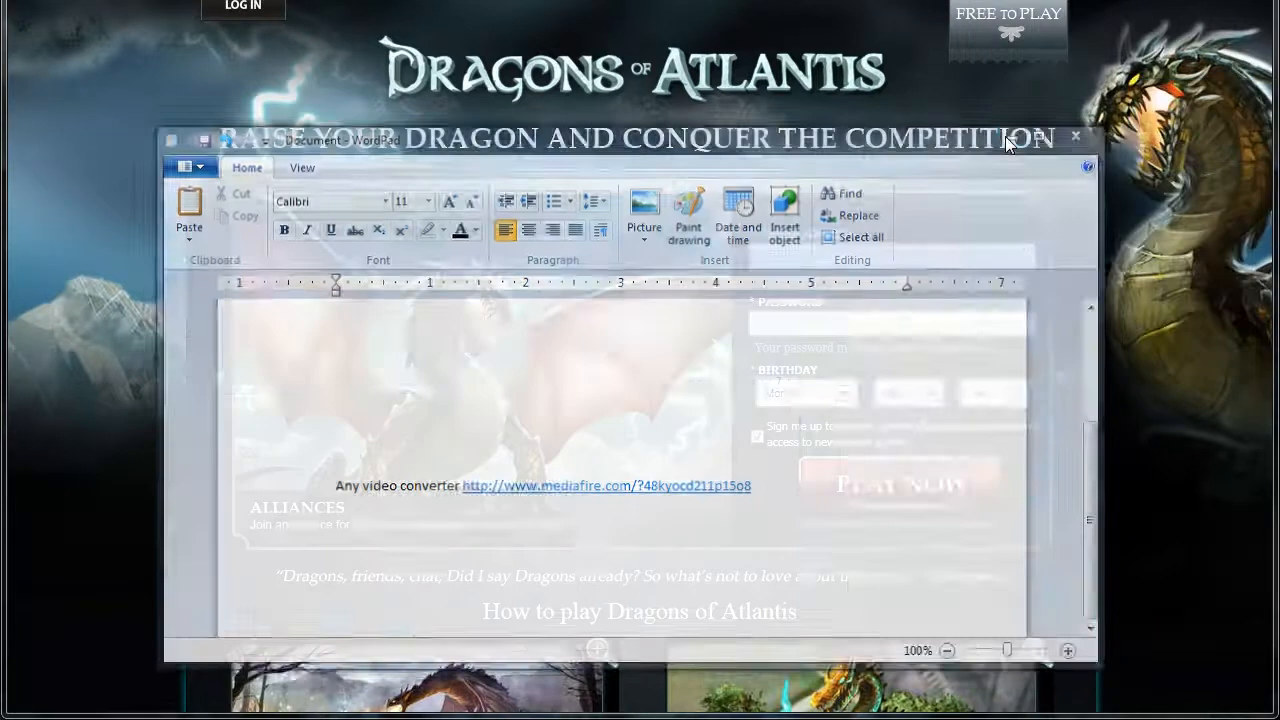
Click the Download button for Any Video Converter Professional 3.2.3.zip on MediaFire.
left_click(1076, 136)
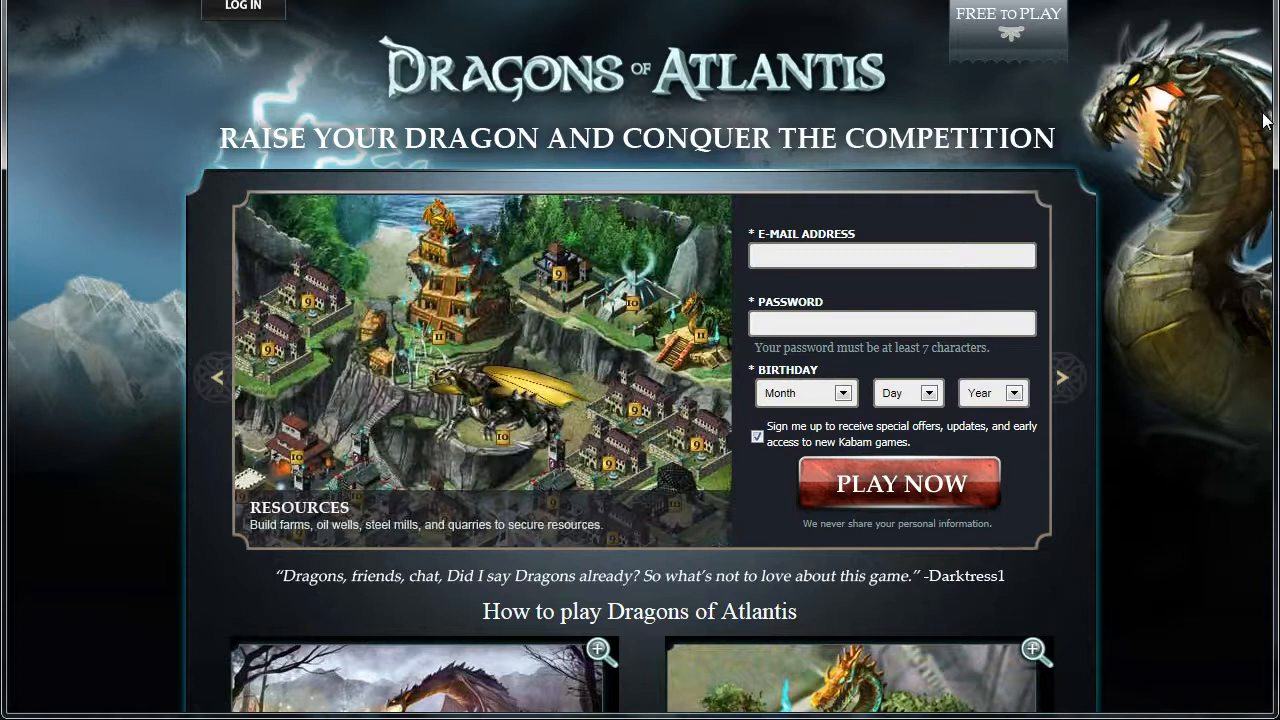
mouse_move(1199, 202)
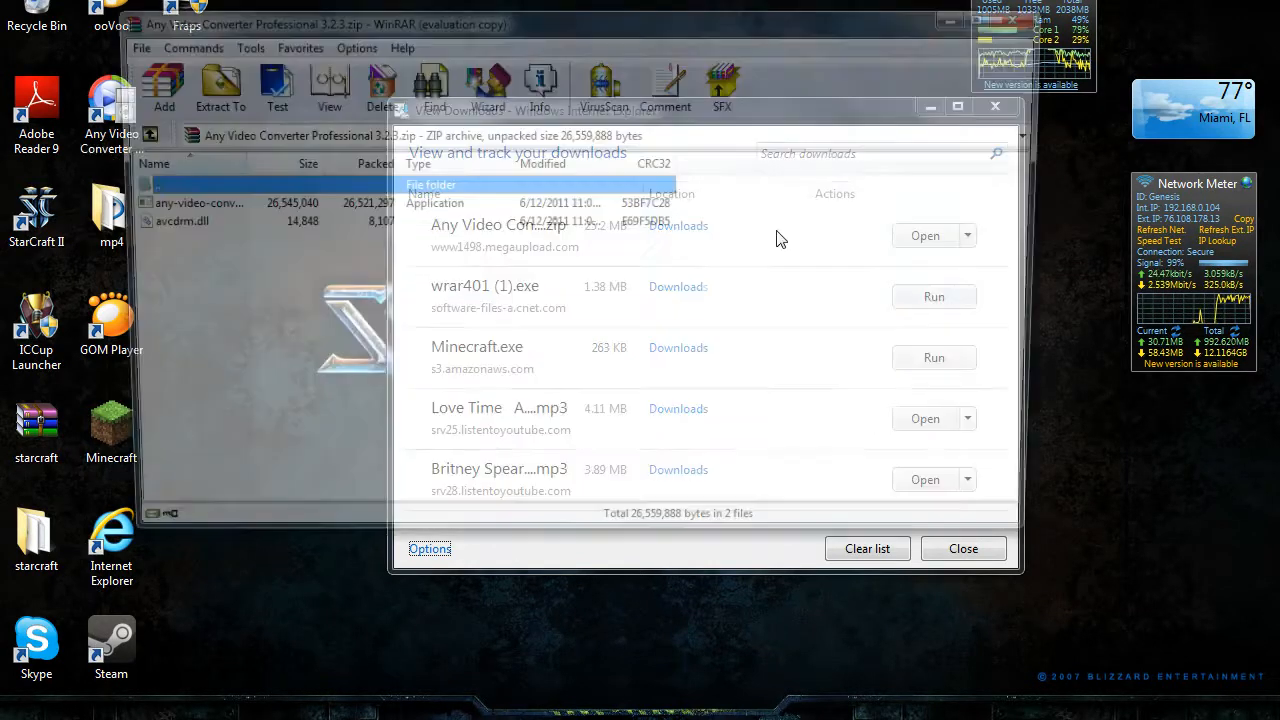
Dismiss the browser downloads list and start the any-video-converter installer from the WinRAR archive.
left_click(961, 548)
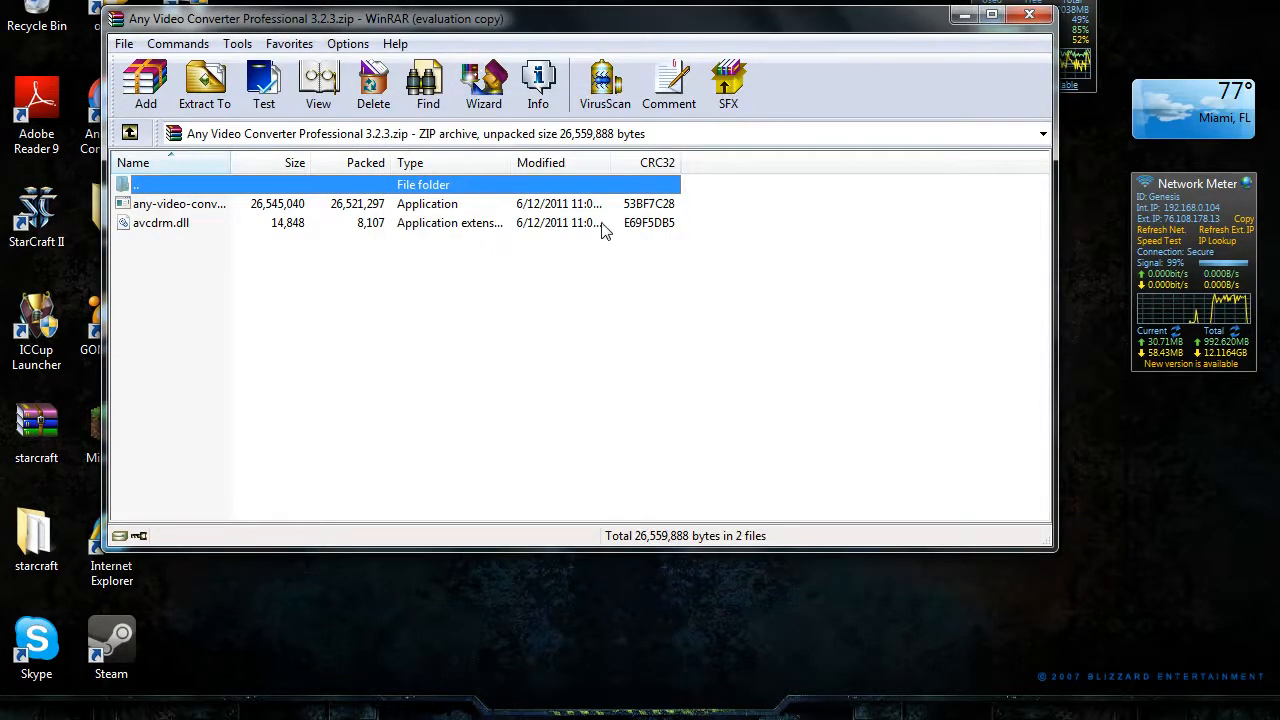
left_click(160, 222)
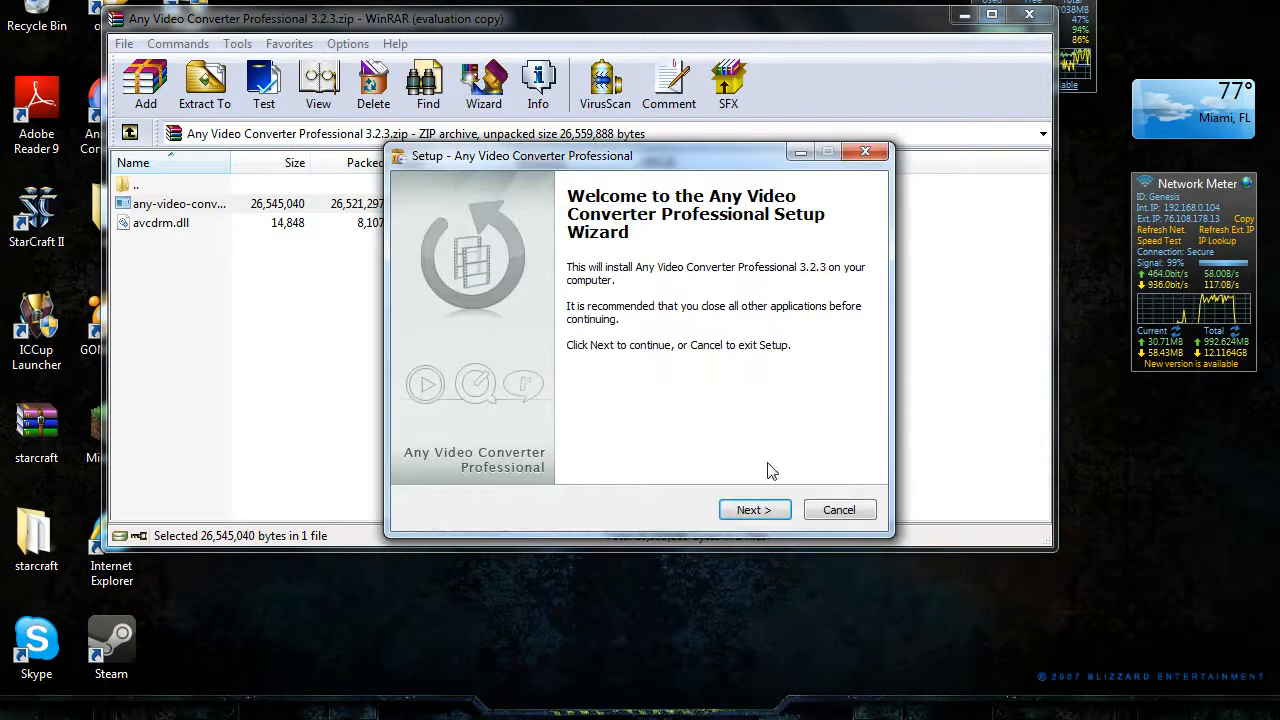
Advance to the install location step, then cancel and confirm exiting Setup.
left_click(754, 509)
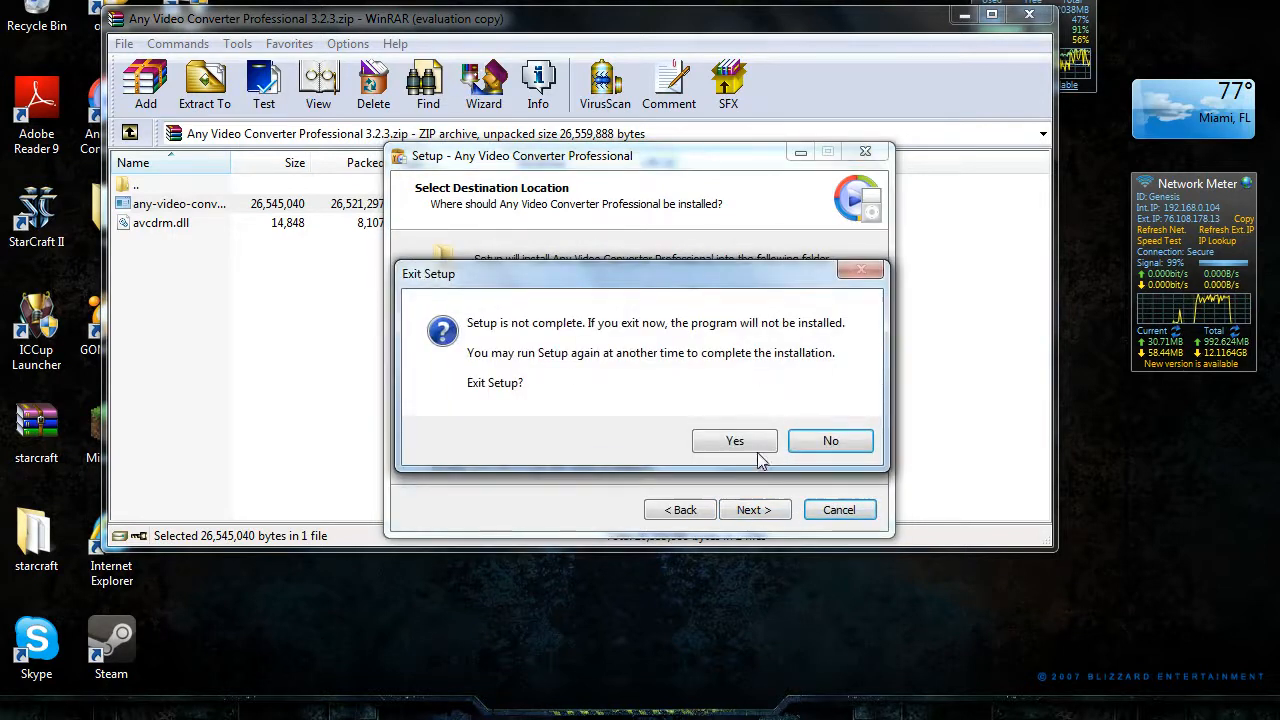
left_click(734, 441)
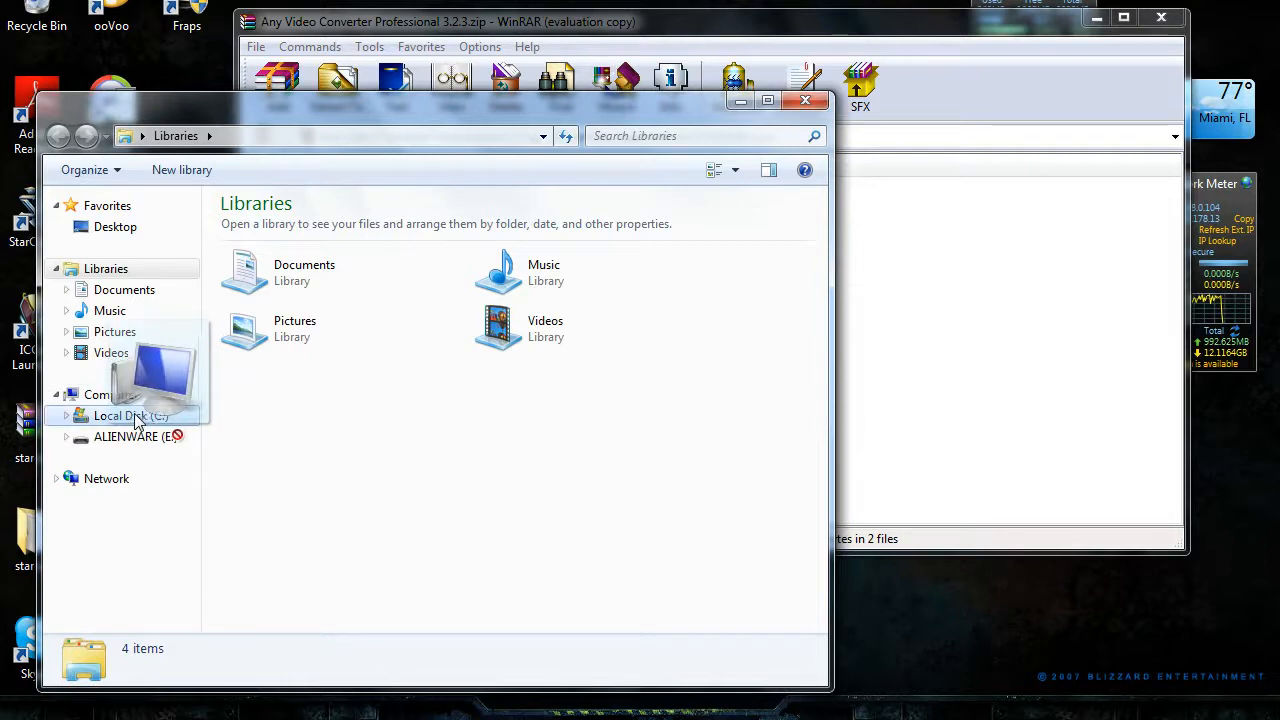
Browse to C:\Program Files\Any Video Converter Professional in Windows Explorer.
left_click(131, 415)
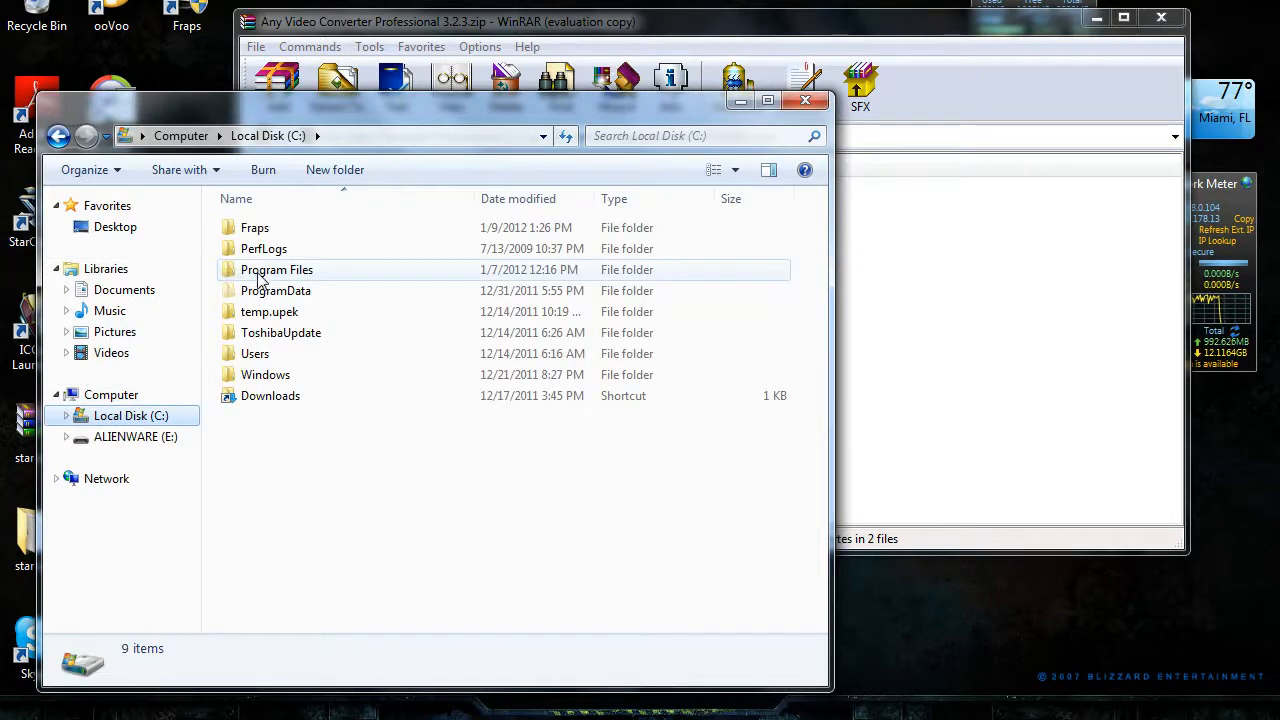
double_click(276, 269)
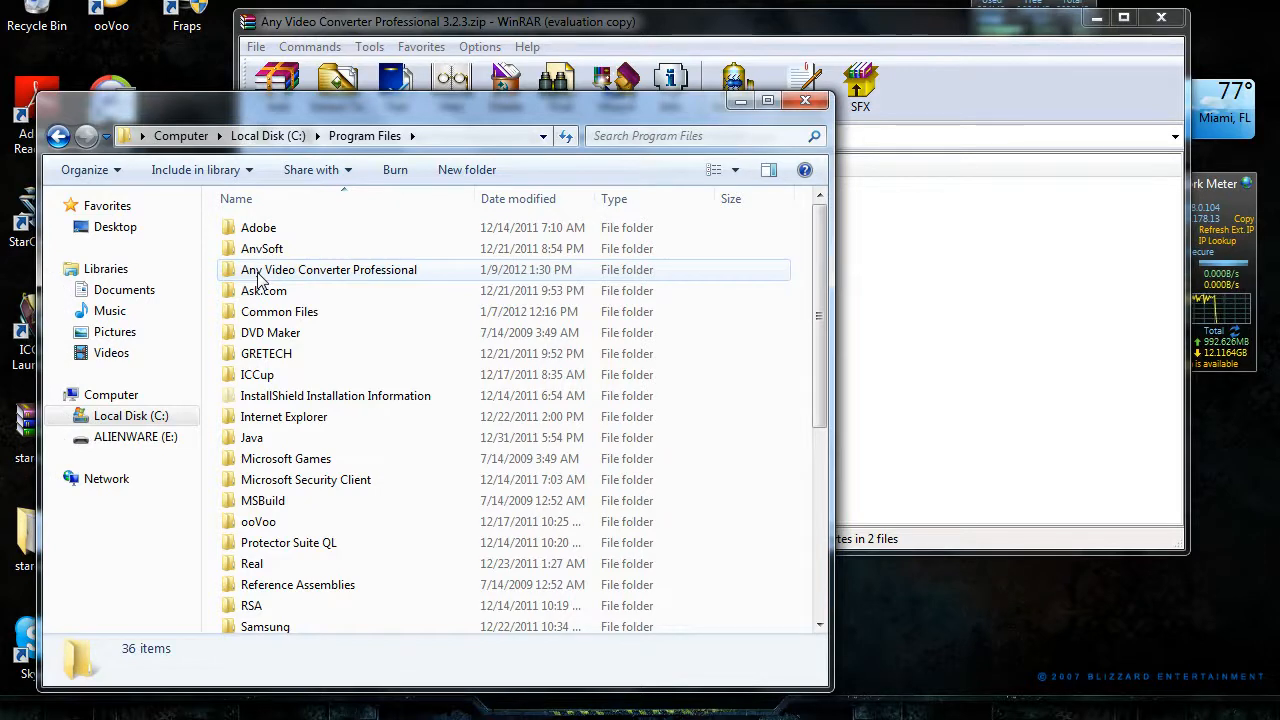
double_click(328, 269)
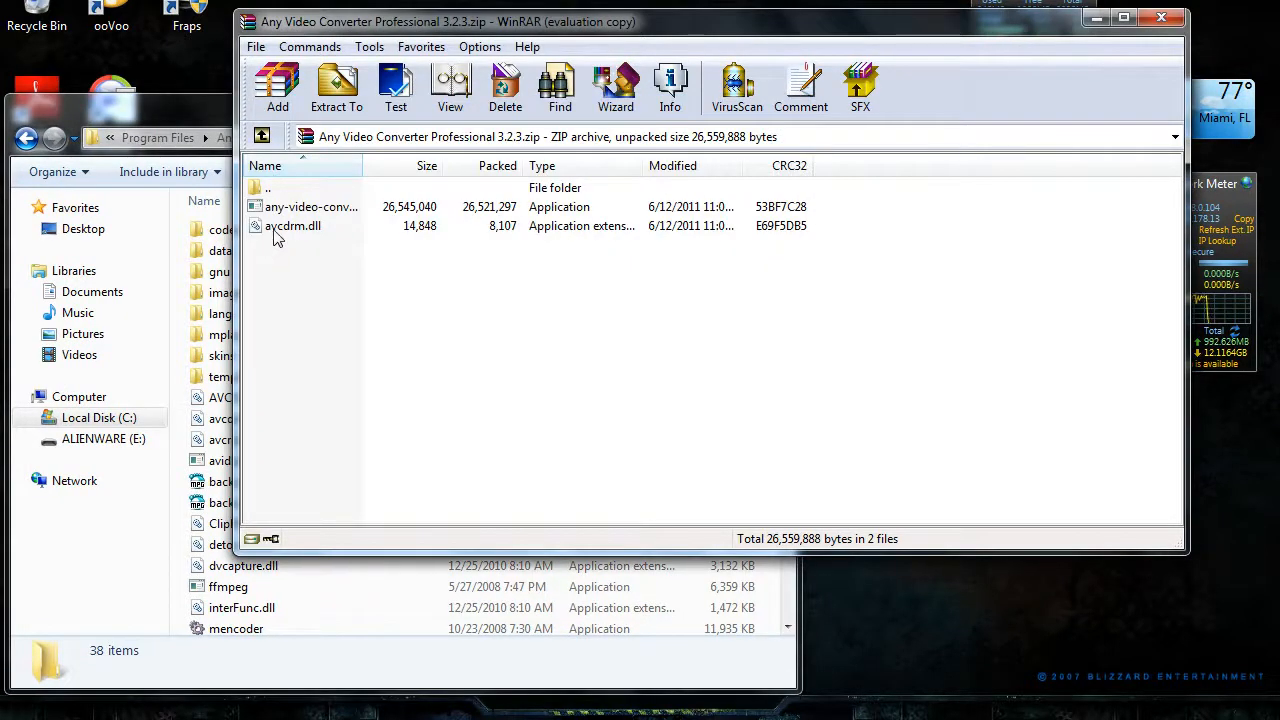
Move avcdrm.dll from WinRAR into the converter folder, replacing the existing file.
left_click(293, 225)
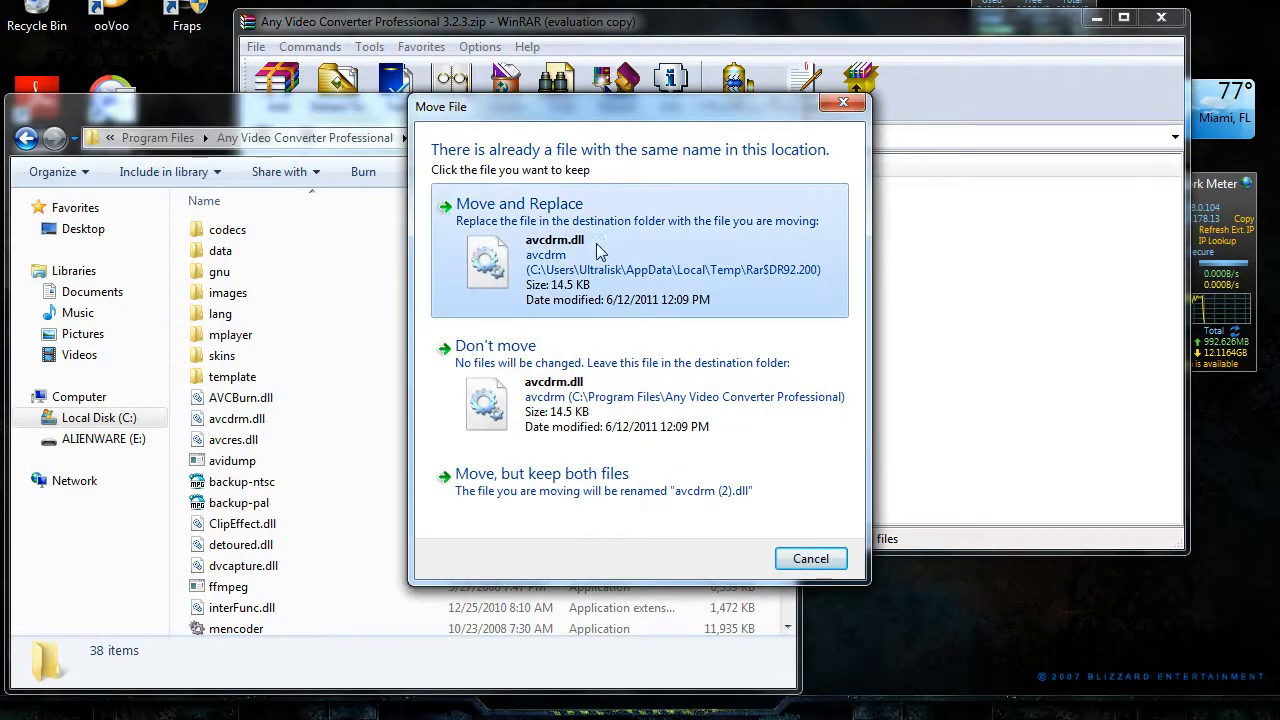
left_click(519, 203)
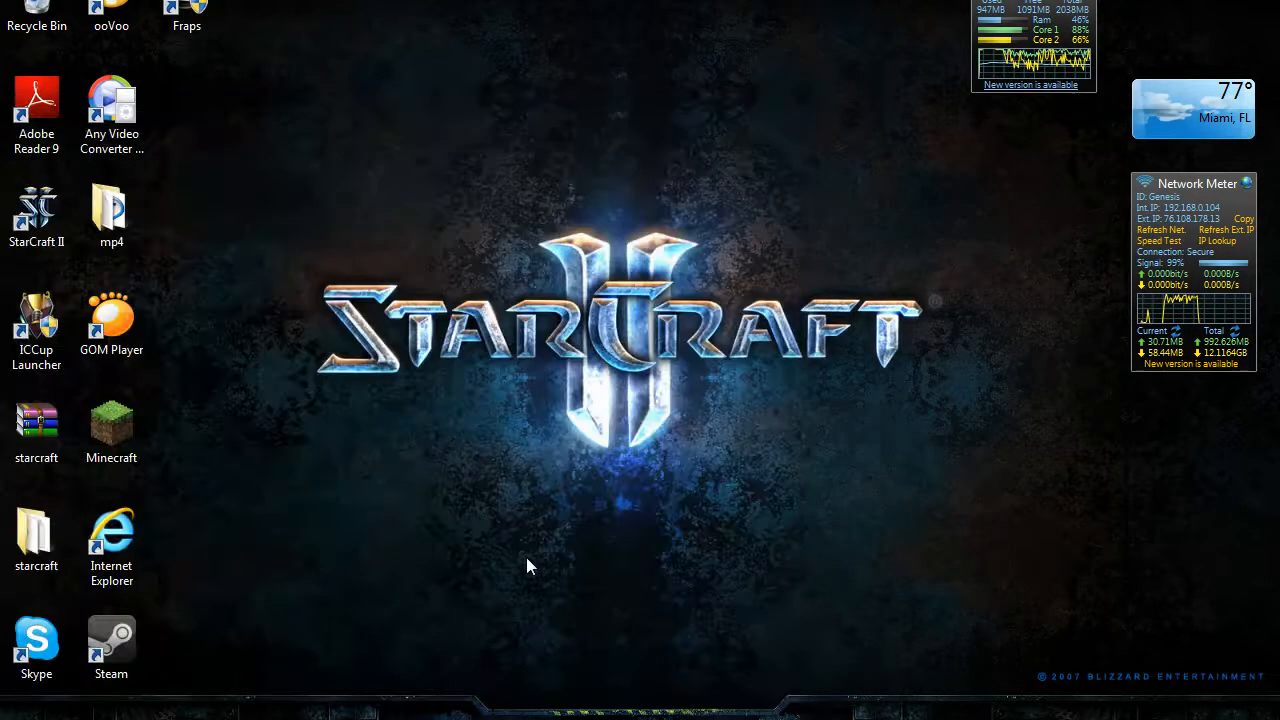
Relaunch Any Video Converter Professional and close the version 3.3.2 update notice.
left_click(111, 540)
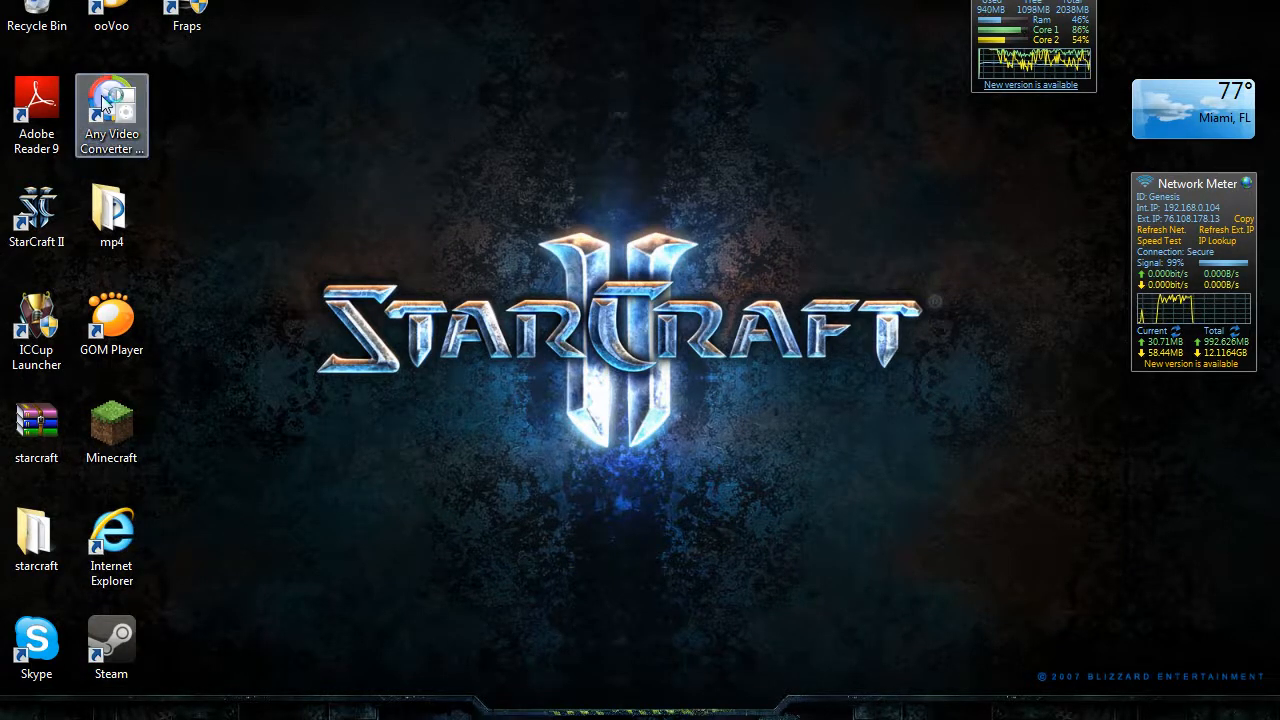
double_click(111, 105)
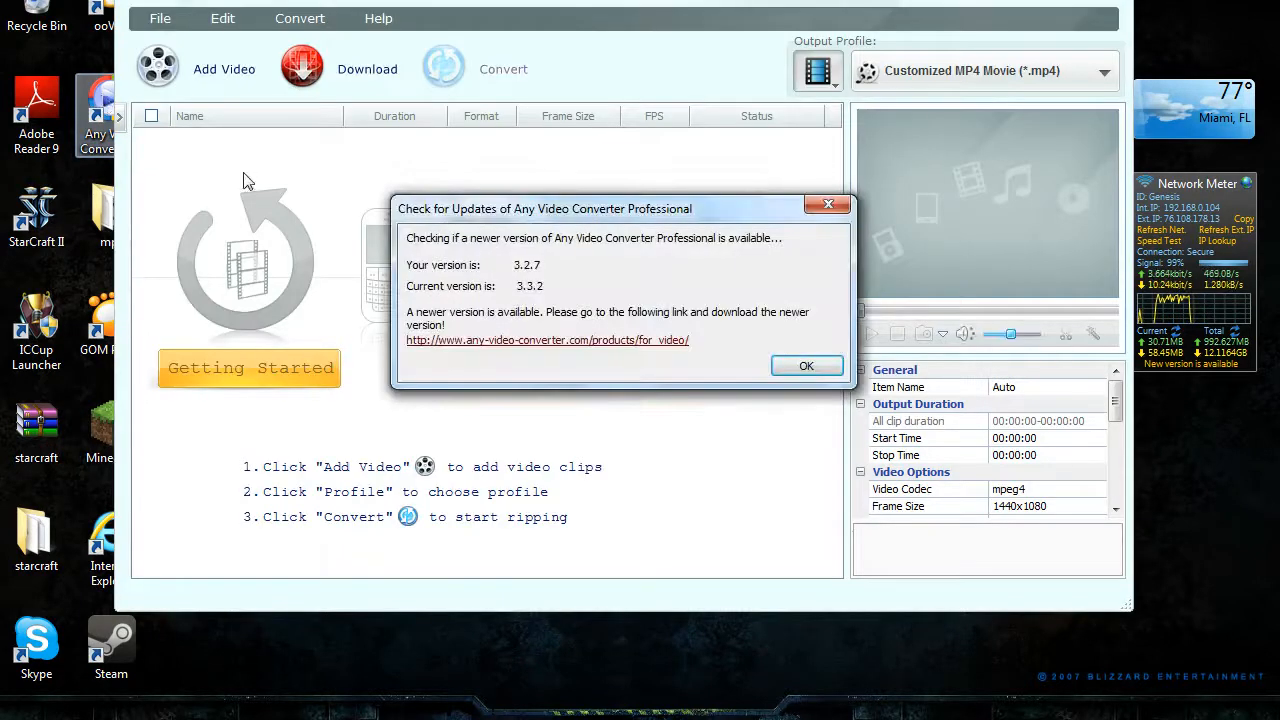
left_click(806, 365)
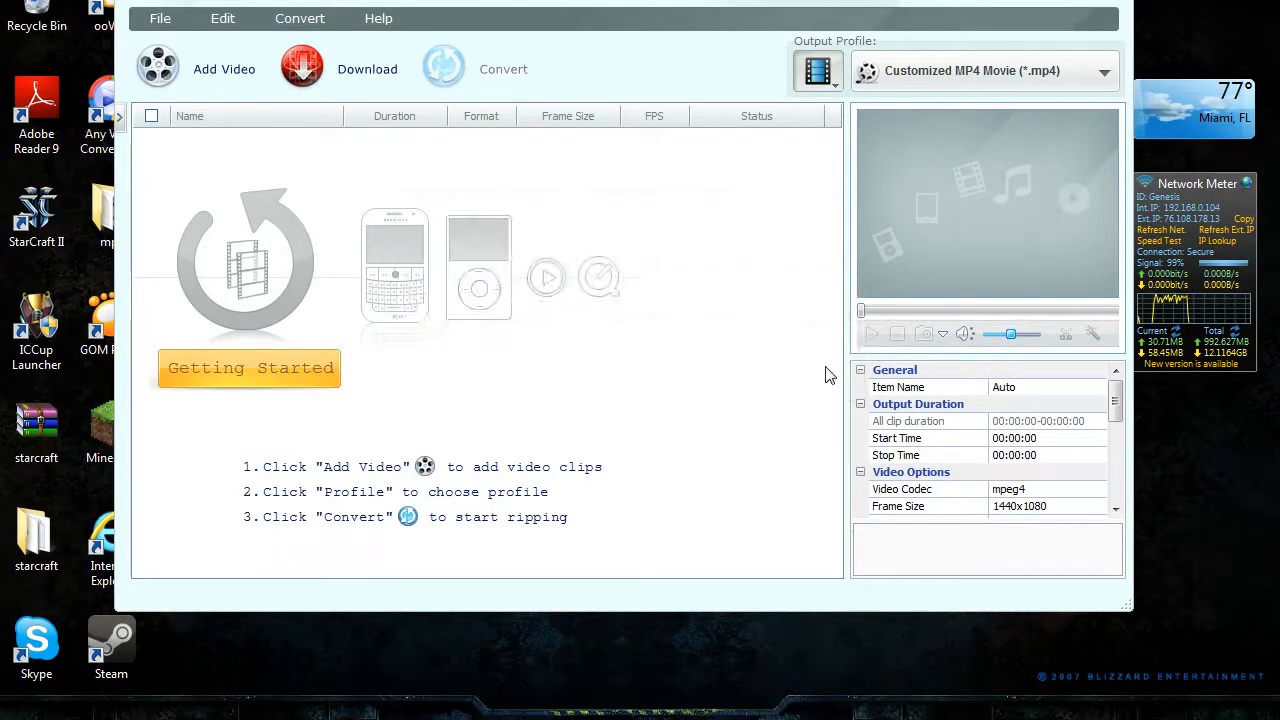